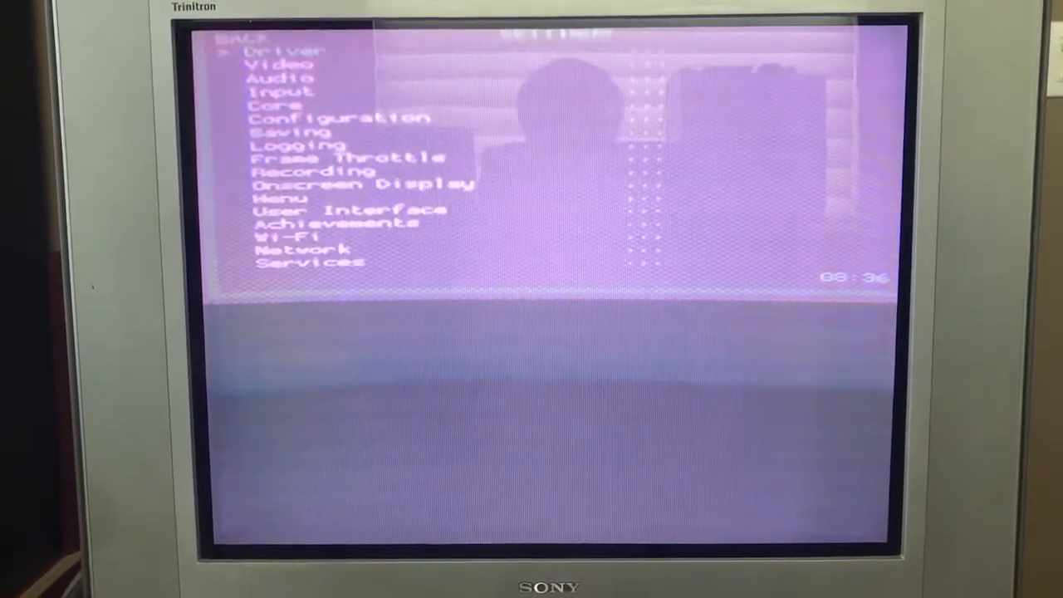
- Enter the Video settings, landing on the custom aspect ratio at width 1920 (6x) and height 360
key(Down)
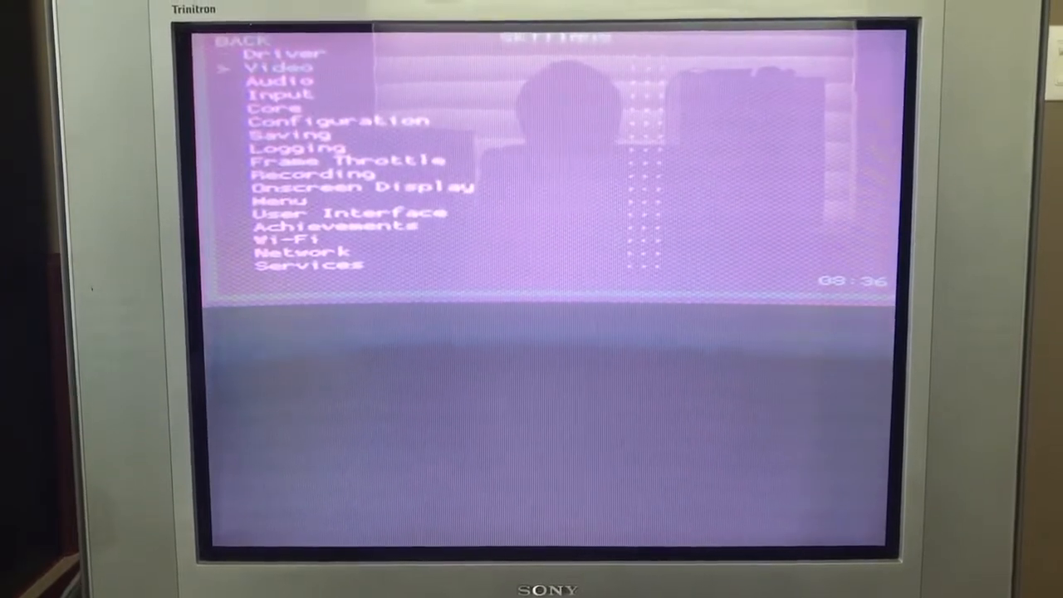
click(279, 66)
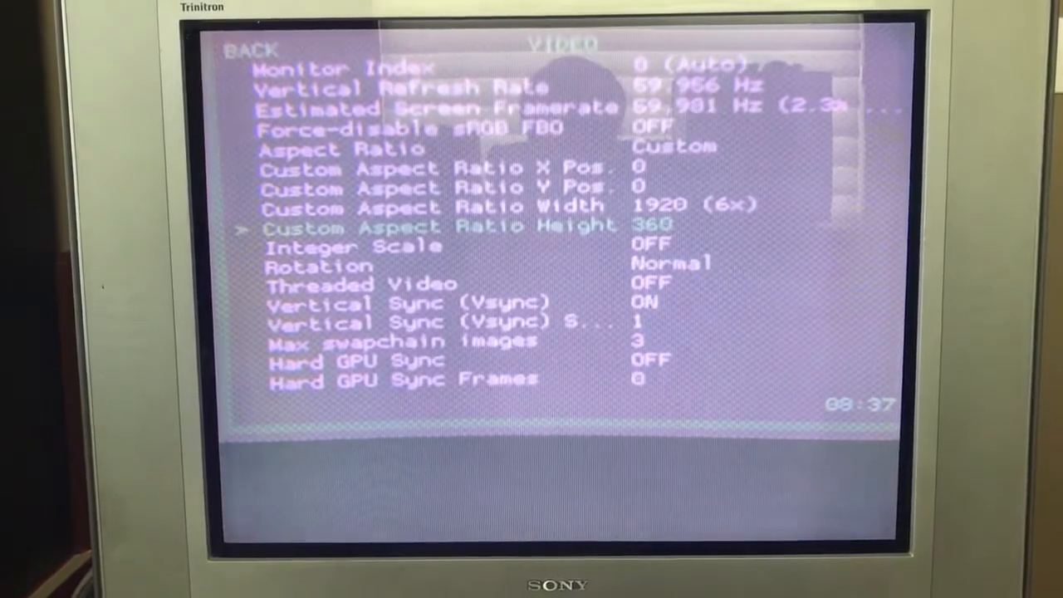
- Raise Custom Aspect Ratio Height from 360 to 480 (2x), leaving width at 1920 (6x)
key(right)
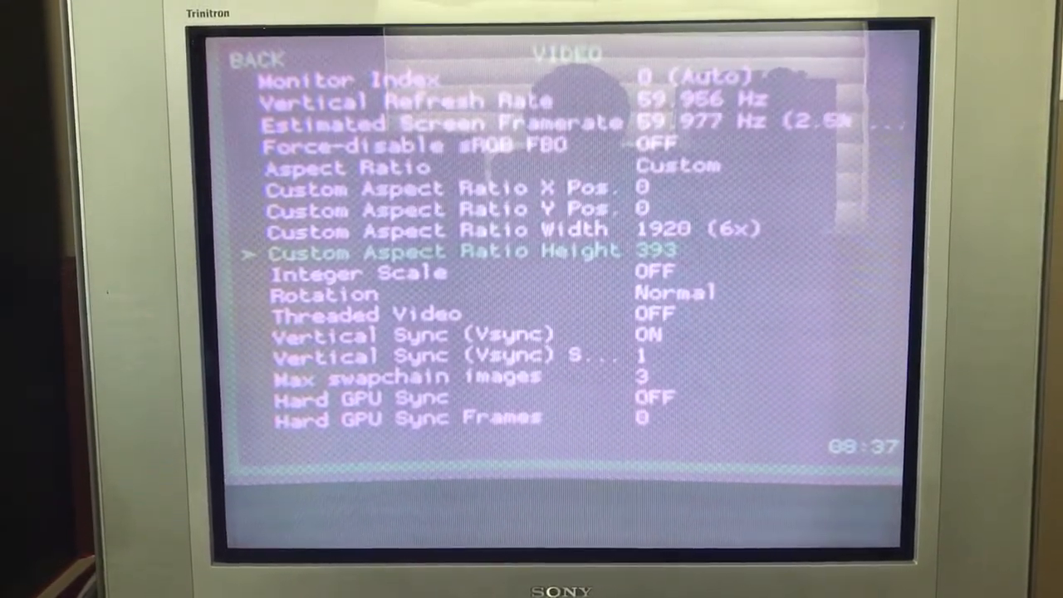
key(right)
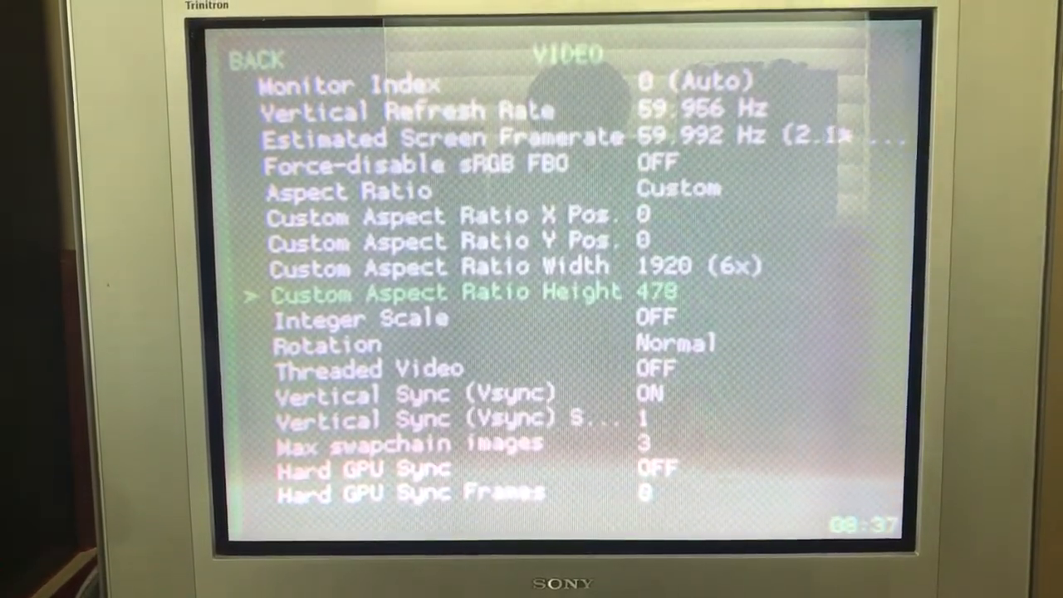
key(right)
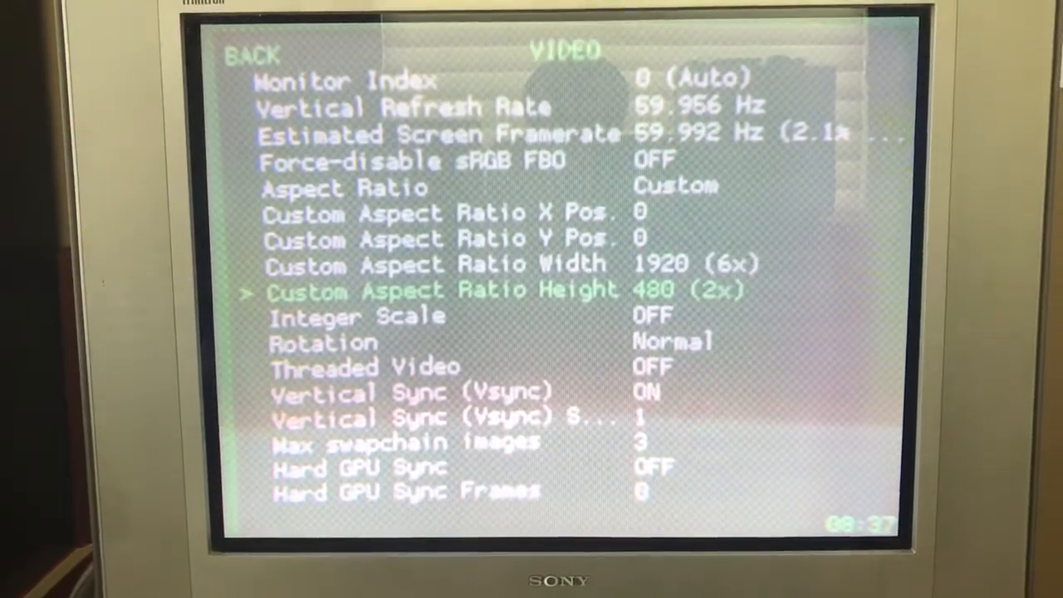